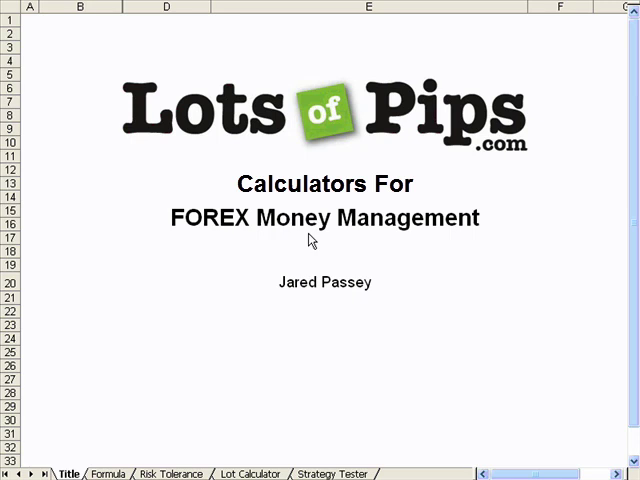
mouse_move(207, 328)
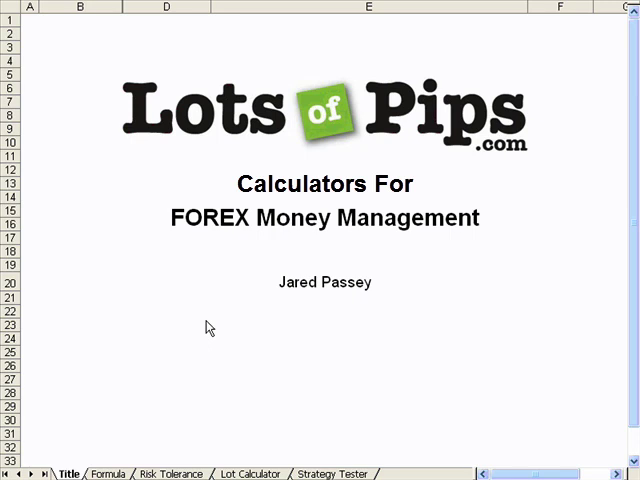
mouse_move(173, 449)
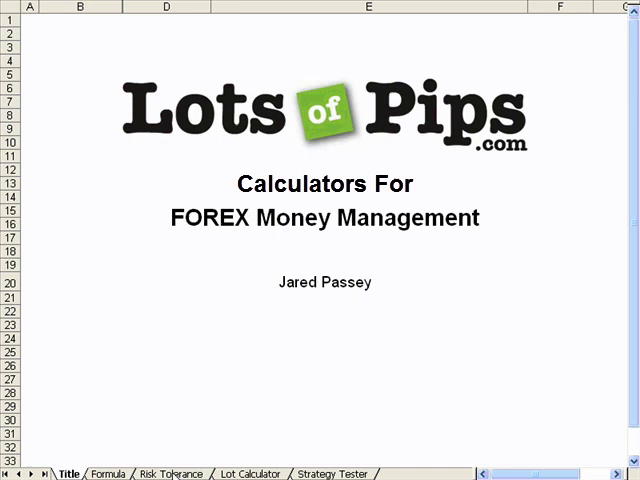
Step: Switch to the Risk Tolerance sheet showing the $10,000 balance and drawdown tables
click(369, 6)
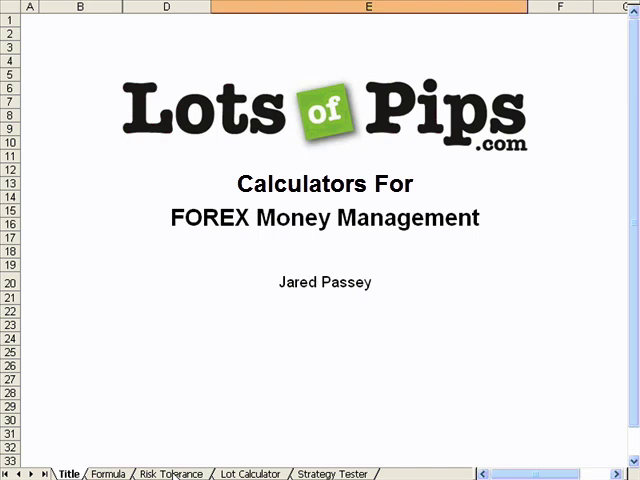
click(168, 474)
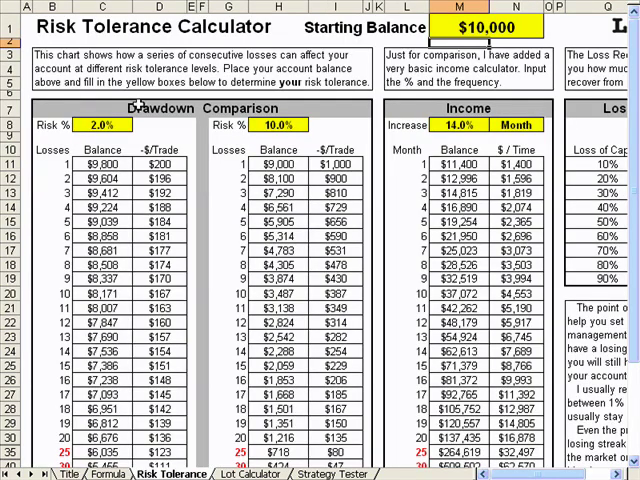
mouse_move(418, 40)
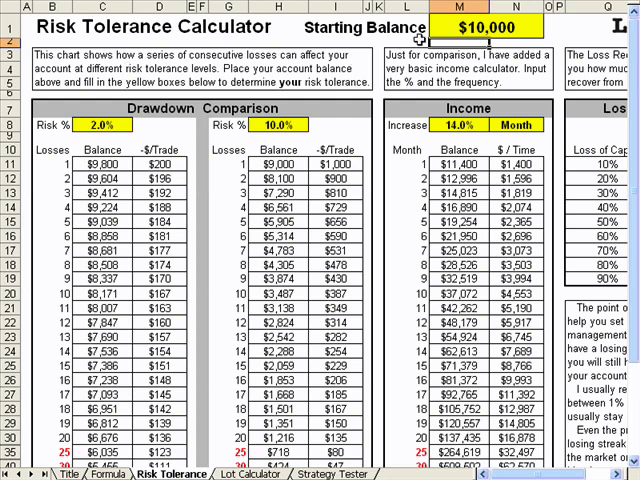
mouse_move(452, 27)
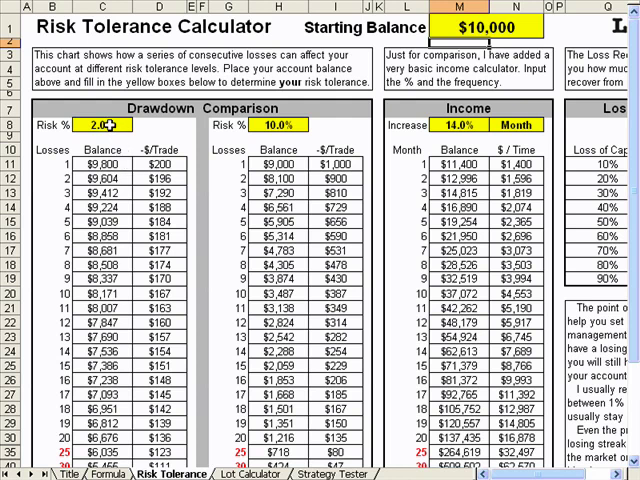
Step: Enter 5% as the second drawdown comparison's risk in H8
click(279, 125)
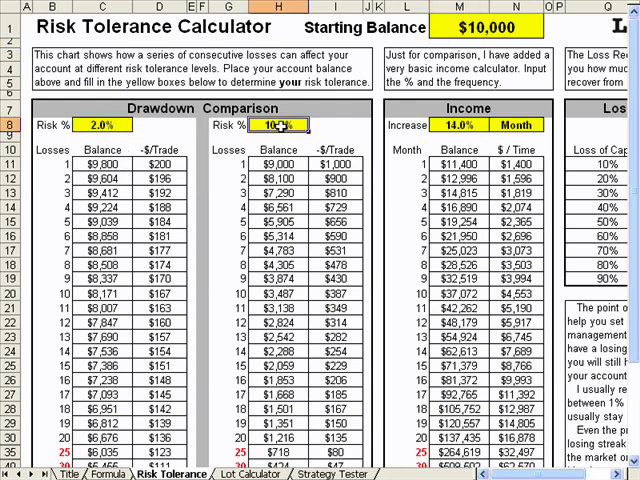
text(5%)
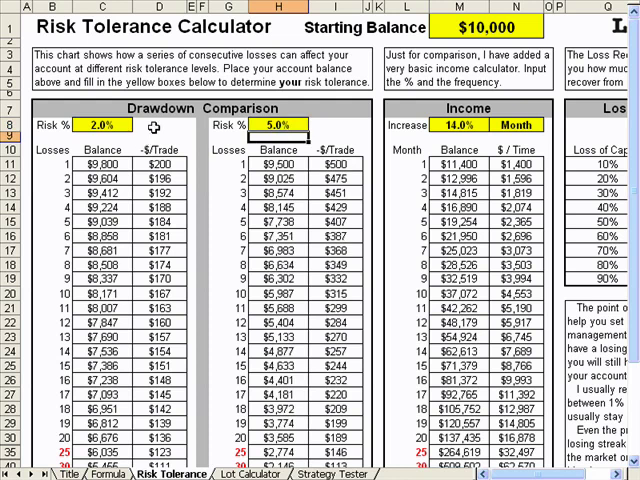
mouse_move(503, 36)
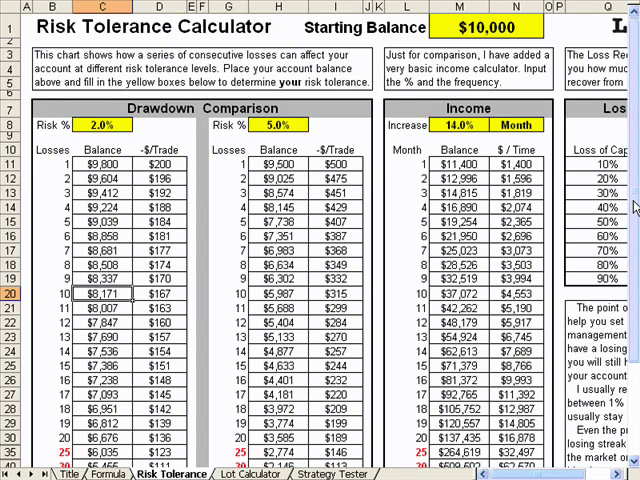
scroll(down, 3)
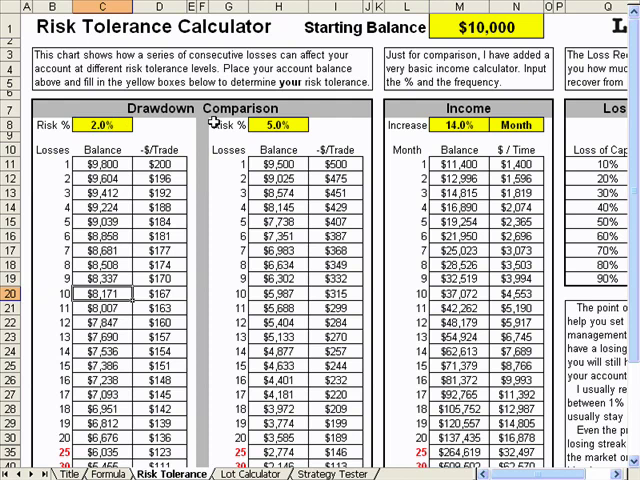
Step: Enter 1.0% first-comparison risk in C8 and 10.0% income increase in M8
click(100, 124)
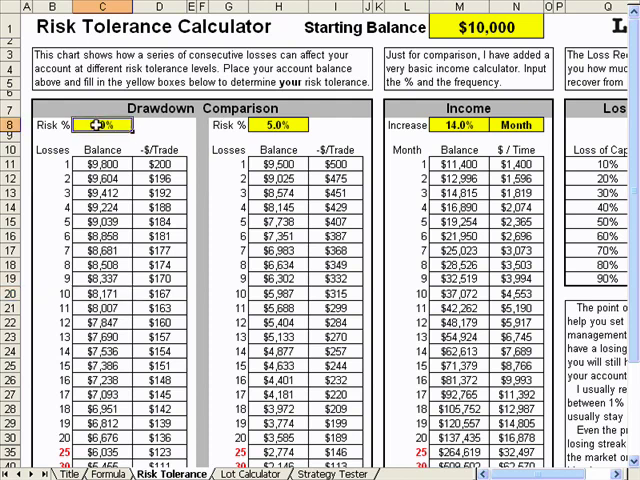
text(1.0%)
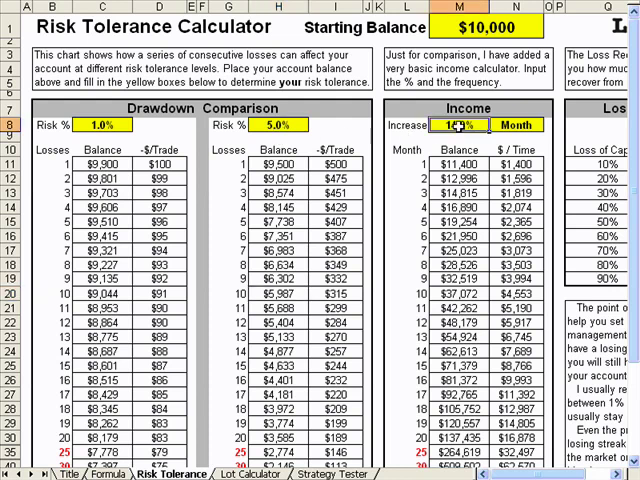
text(10.0%)
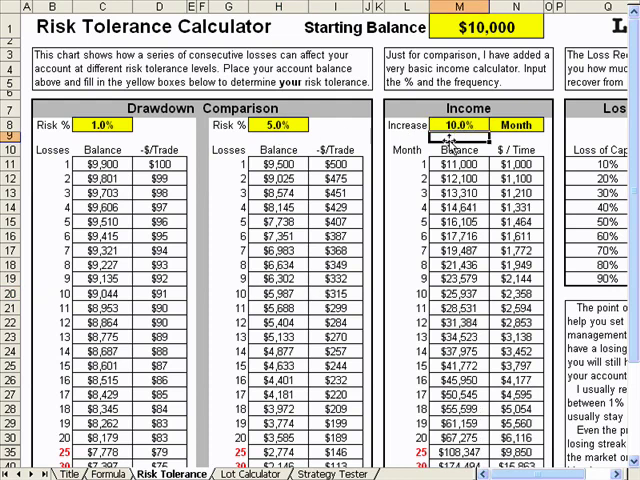